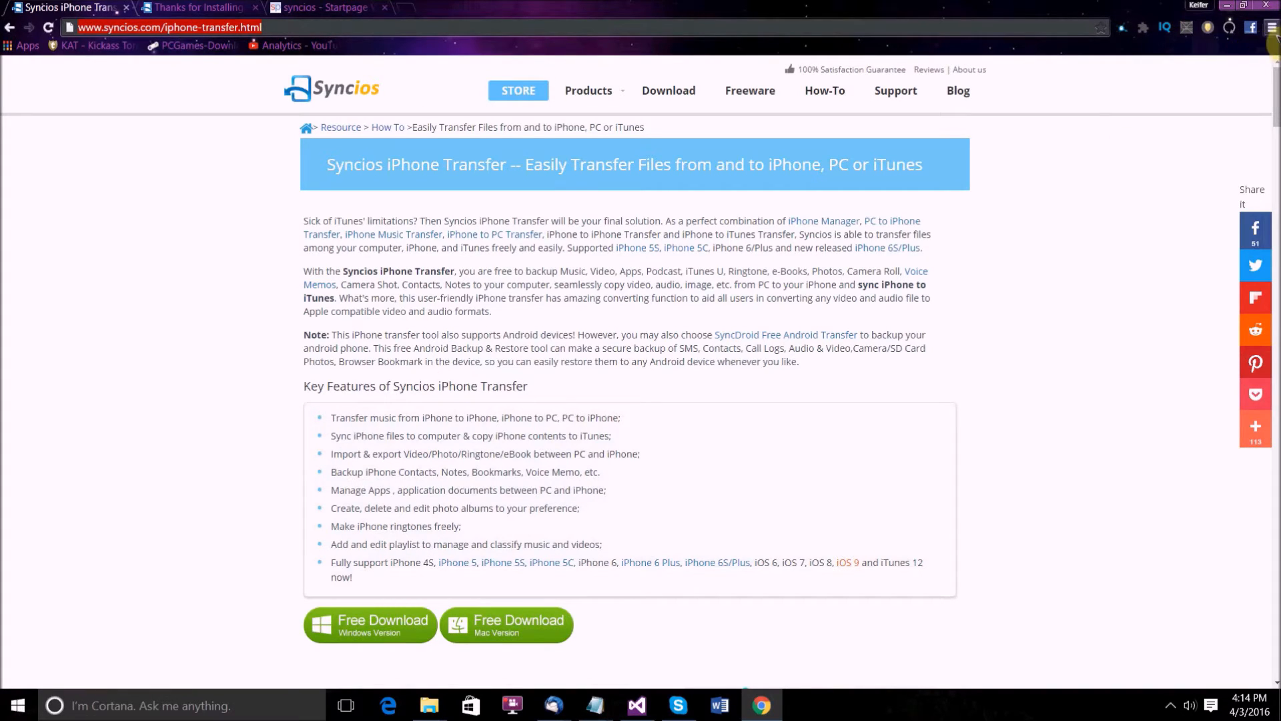
Close the Chrome window showing the Syncios iPhone Transfer download page
click(1271, 26)
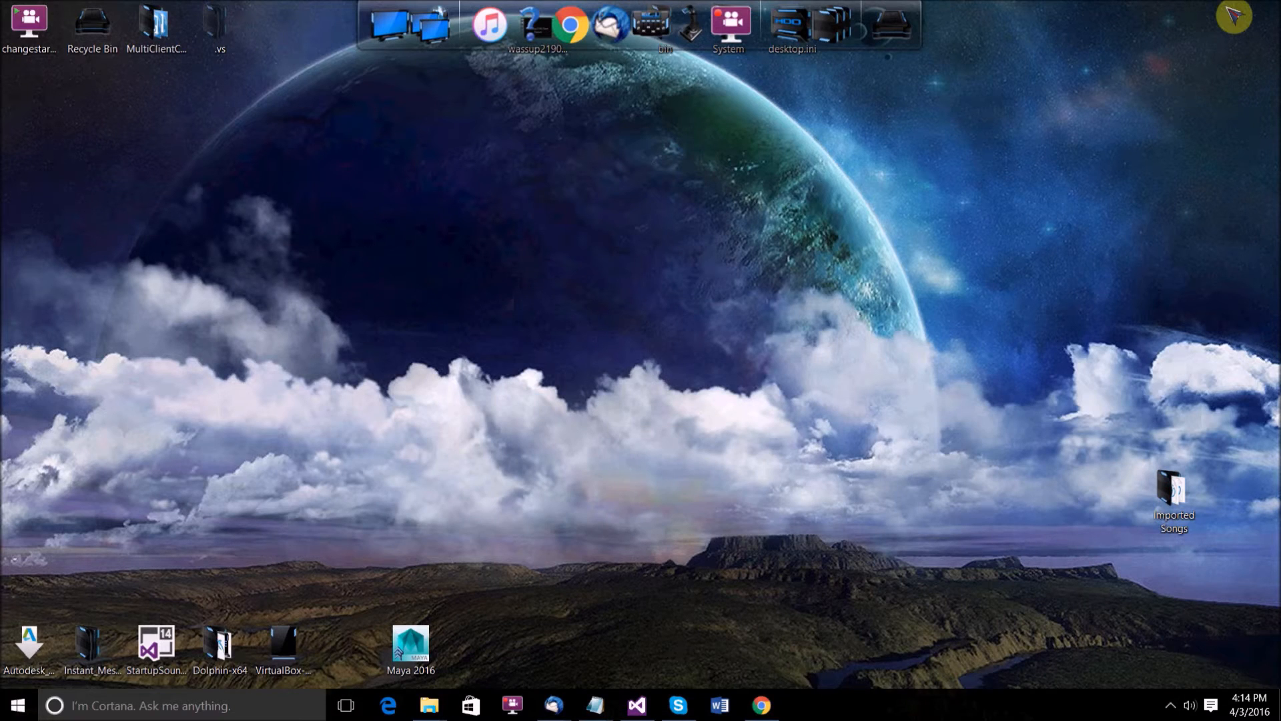
mouse_move(757, 705)
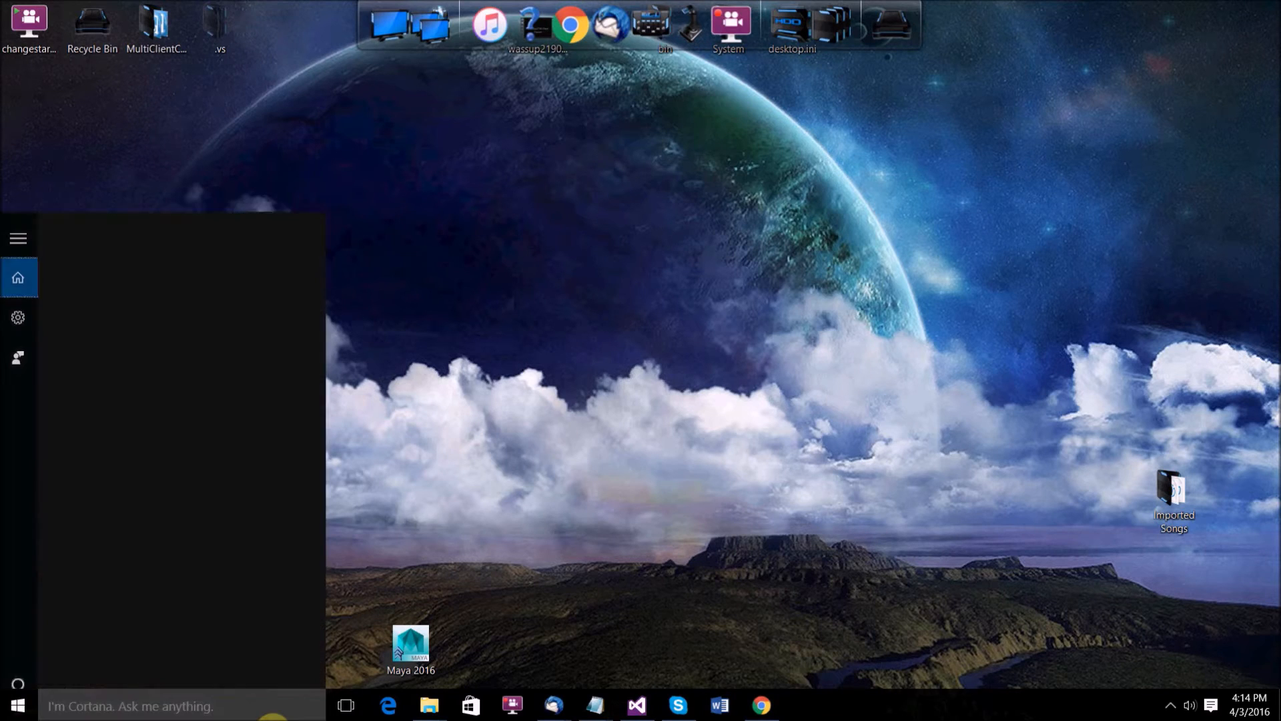
Launch Syncios from the Start menu and set it to check for updates automatically
text(y)
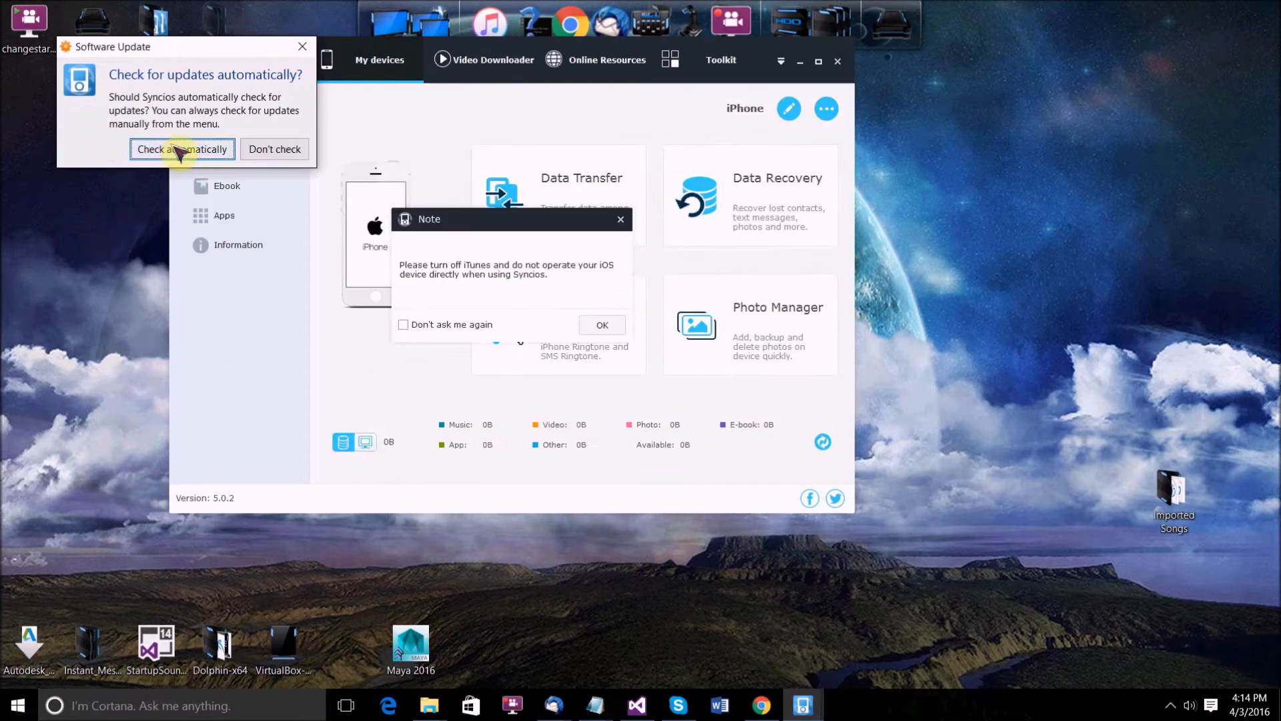
click(181, 149)
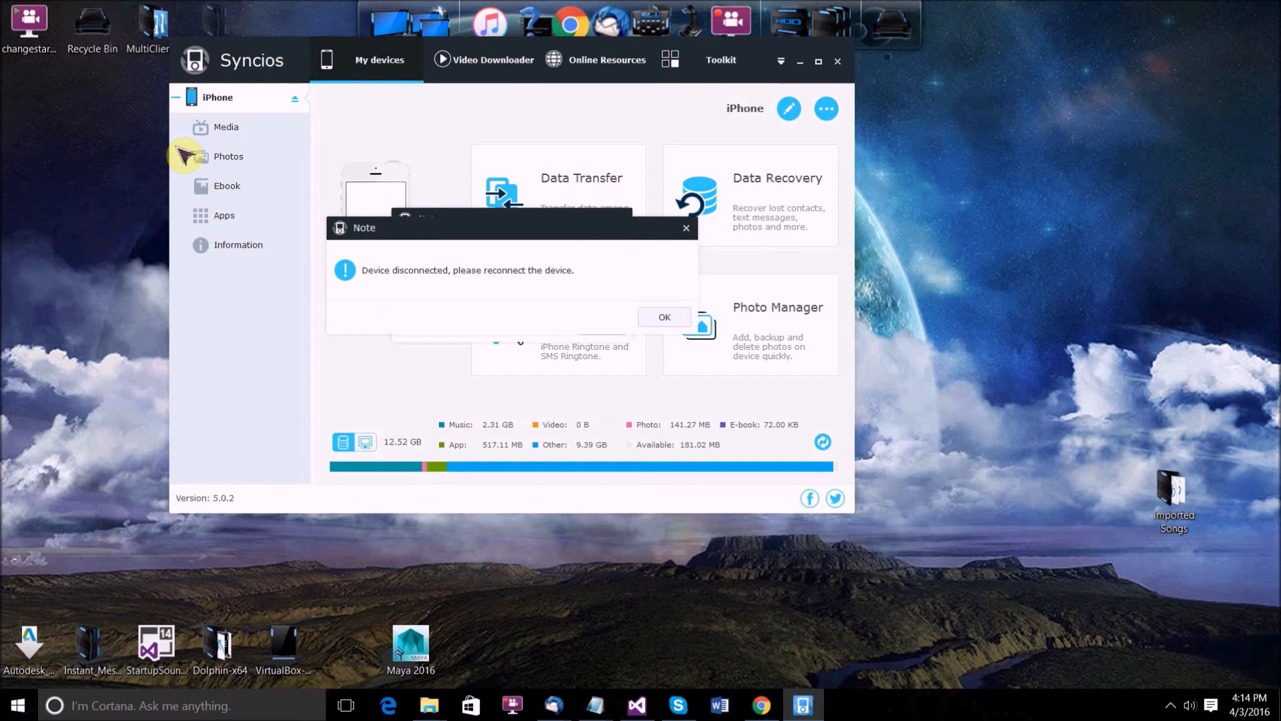
Dismiss the device-disconnected notice and the note about turning off iTunes
click(663, 317)
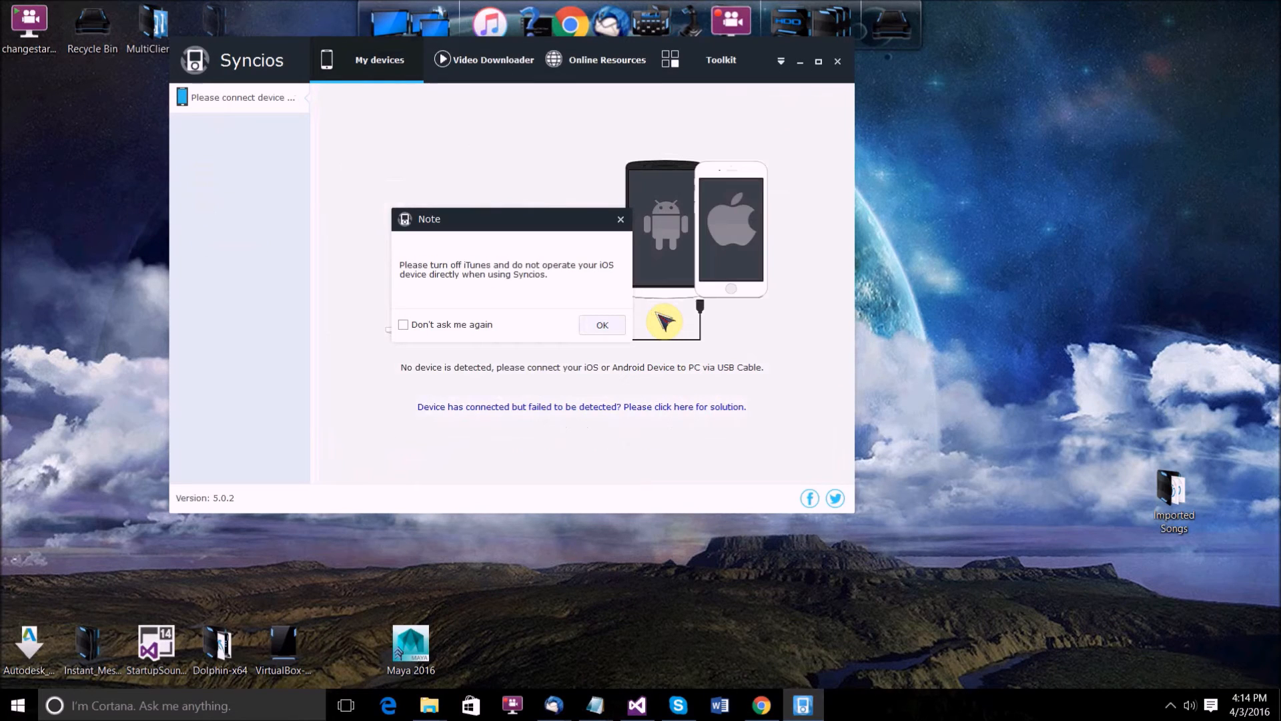
click(601, 324)
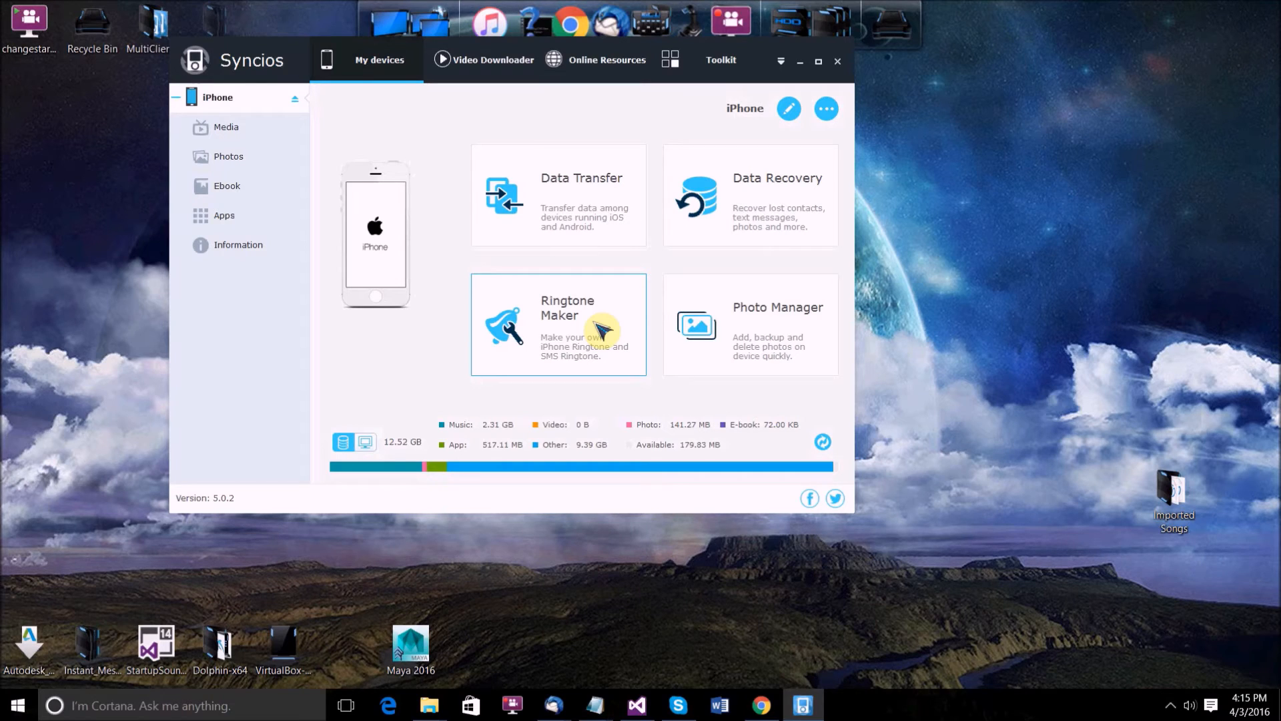
mouse_move(265, 156)
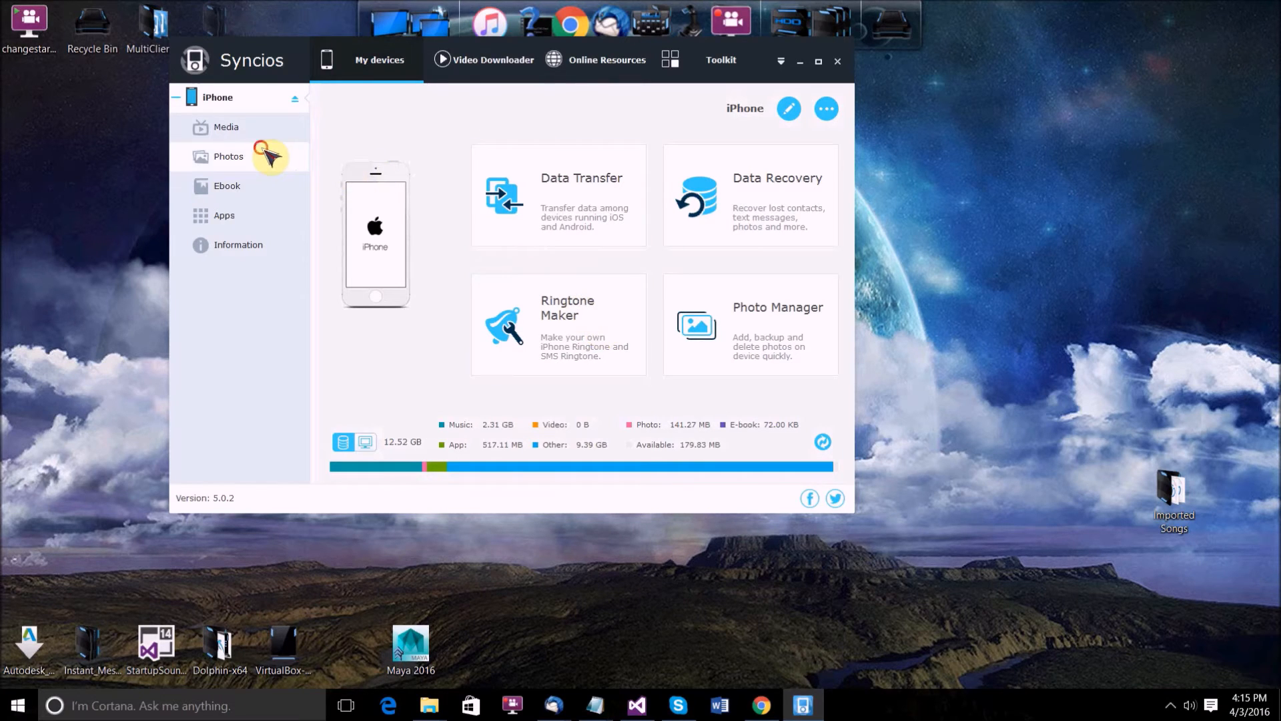
Load the iPhone's music list showing 249 files totalling 2.31 GB
click(229, 156)
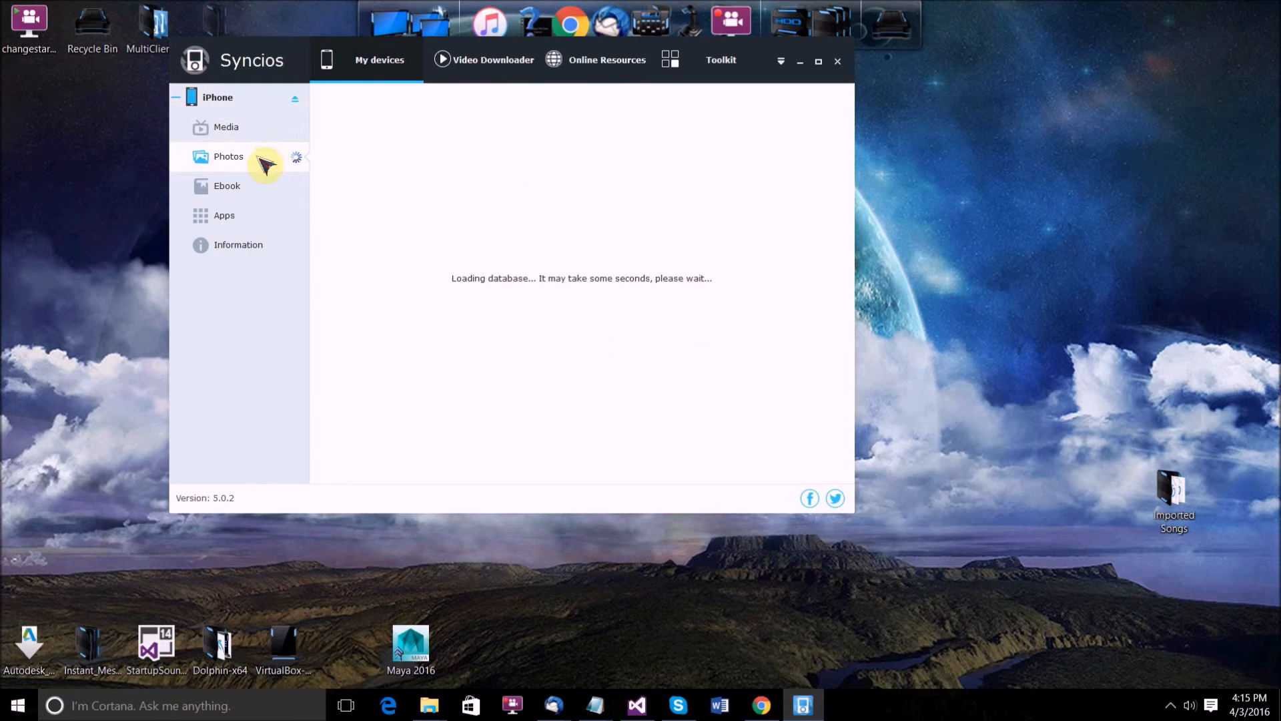
mouse_move(262, 141)
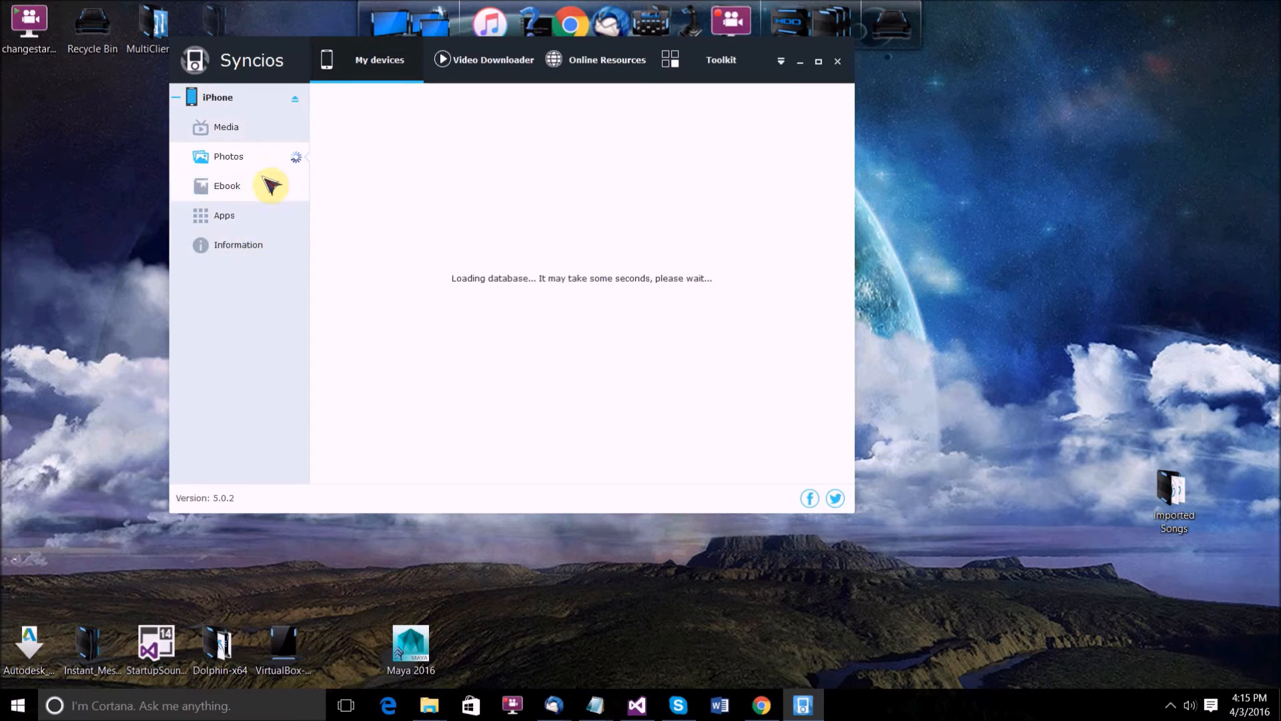
click(228, 156)
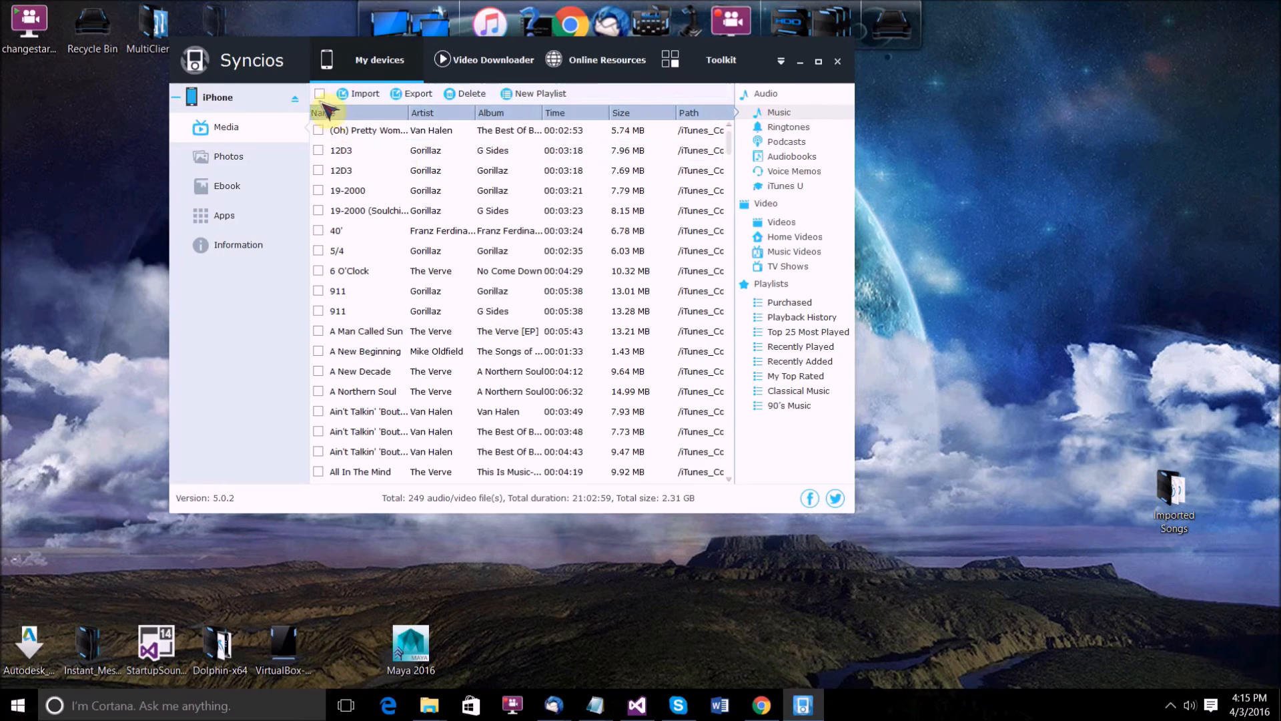
Select all 249 songs and bring up the export dialog
click(319, 94)
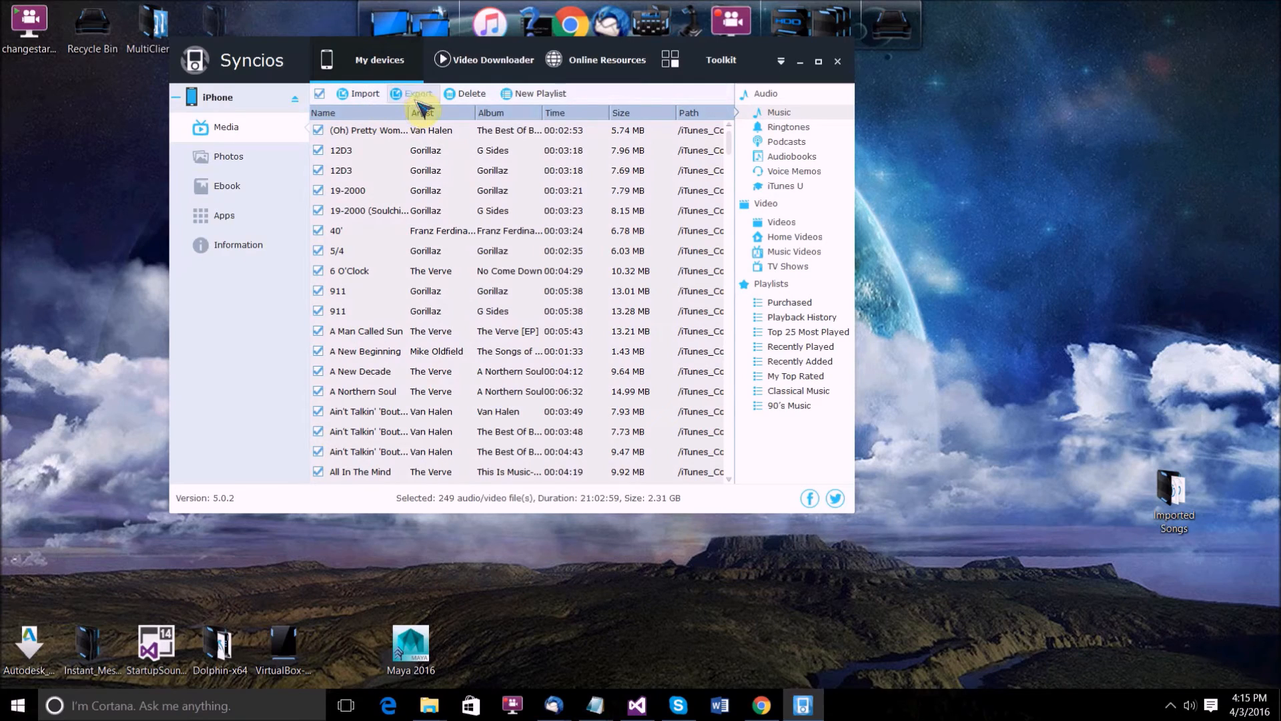
click(414, 93)
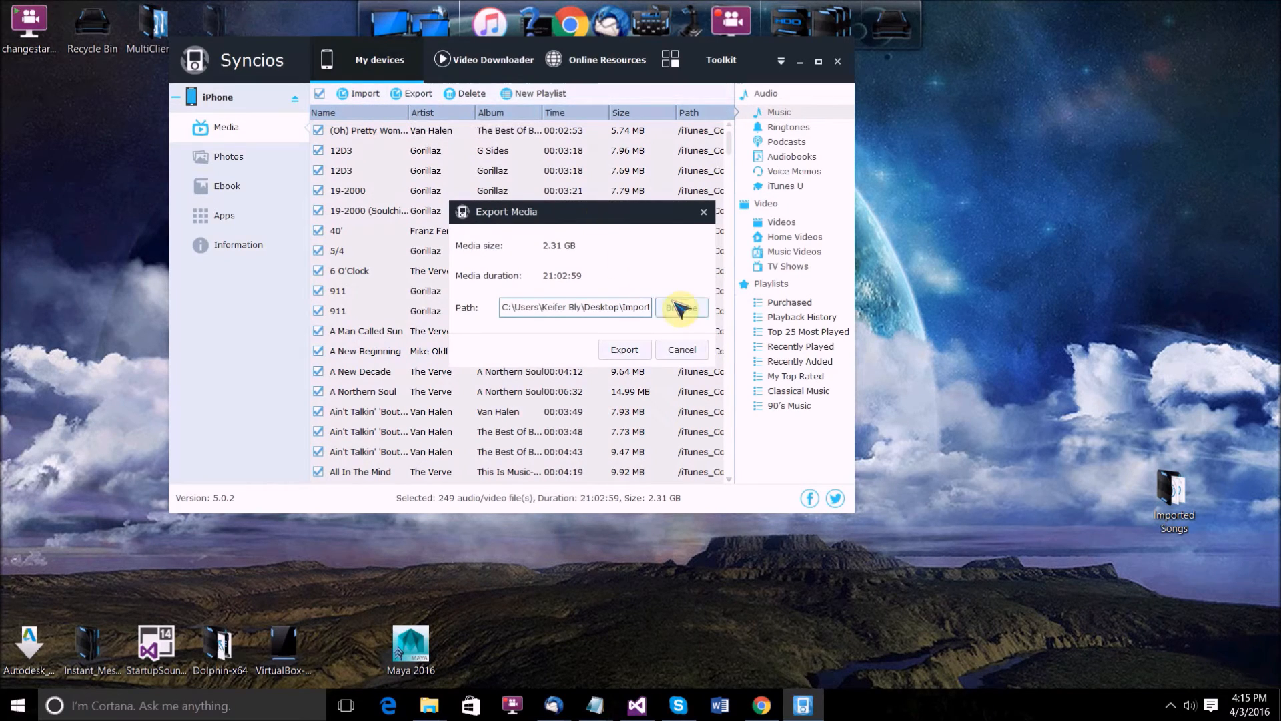
Export the selected songs to a chosen desktop folder and close the export dialog
click(680, 307)
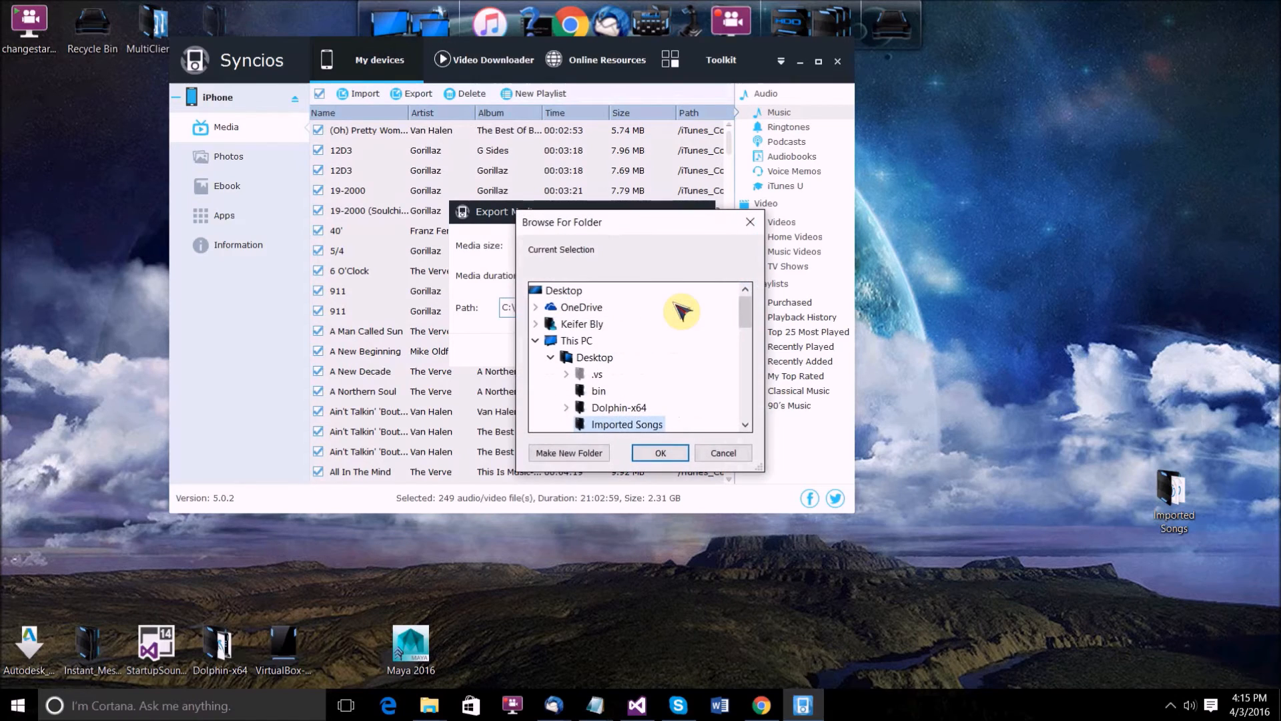
mouse_move(983, 463)
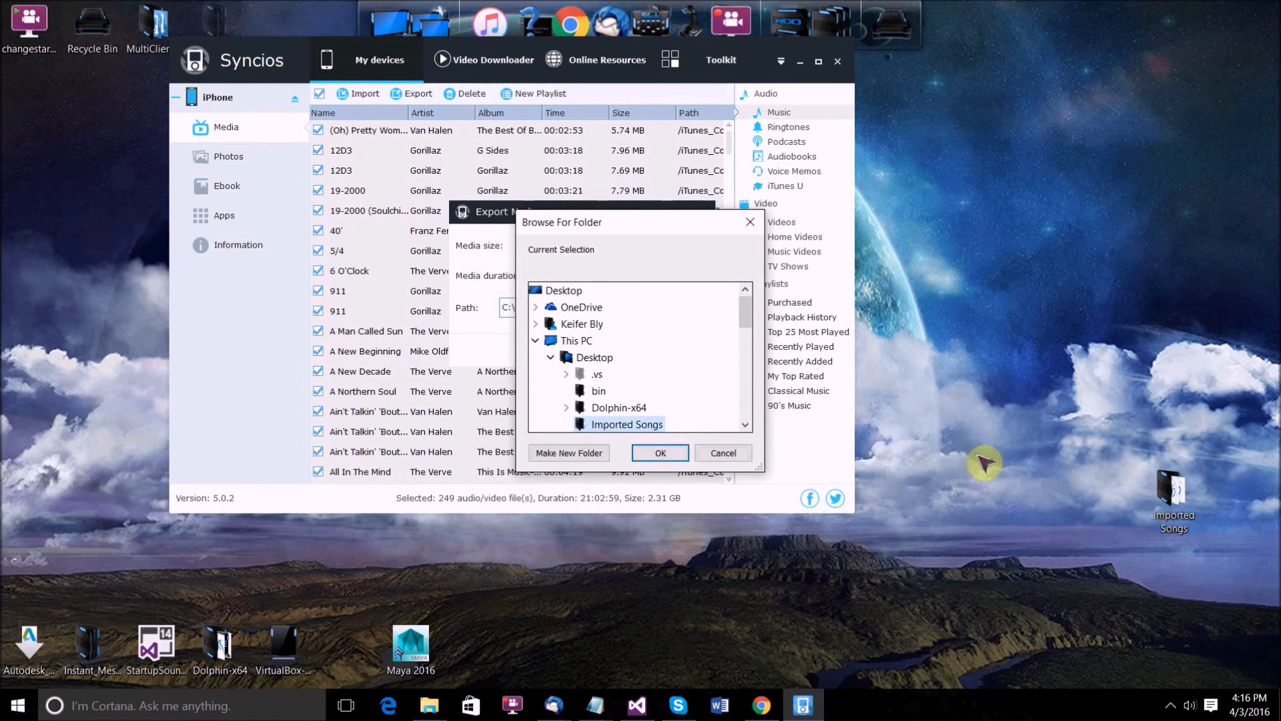
right_click(985, 464)
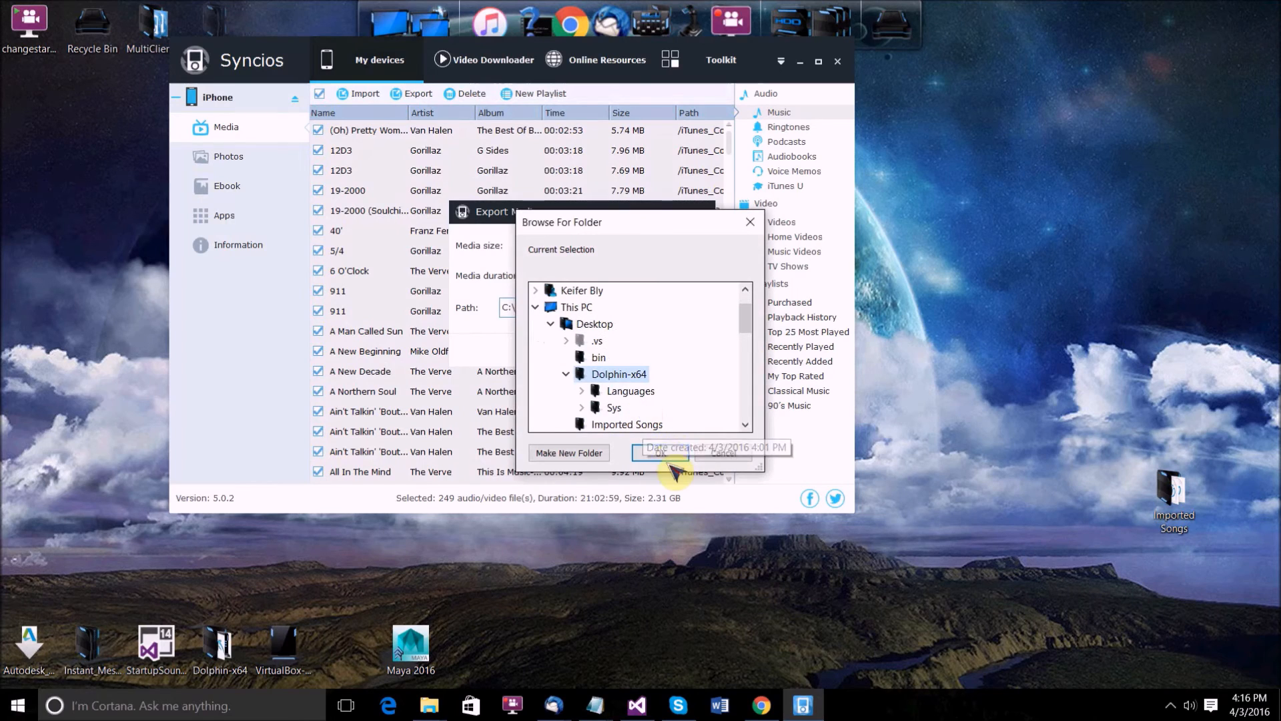
click(696, 452)
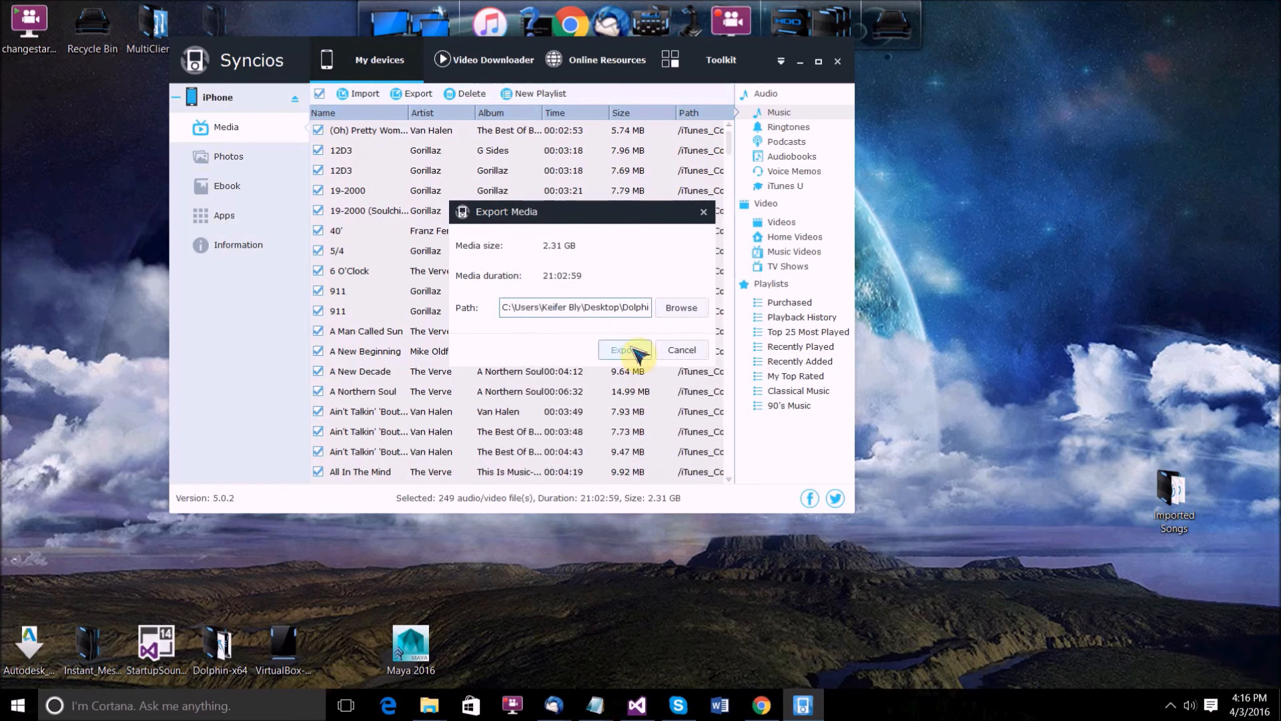
click(625, 349)
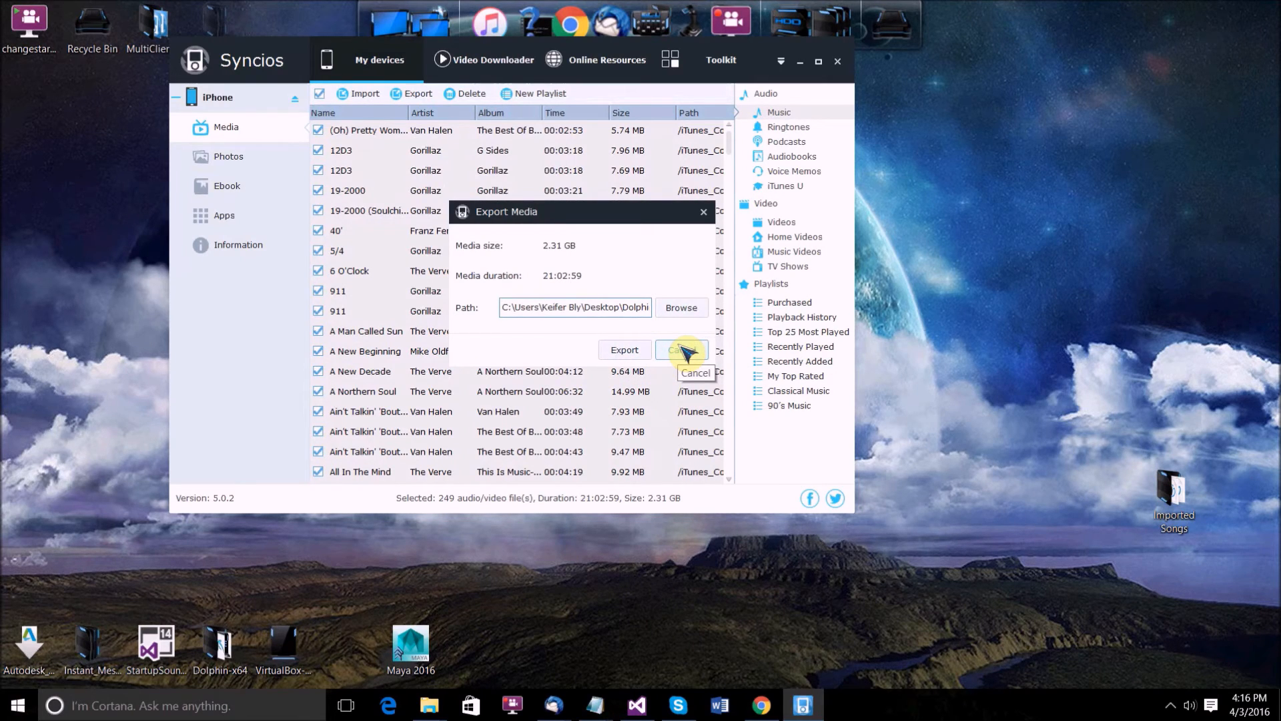
click(681, 350)
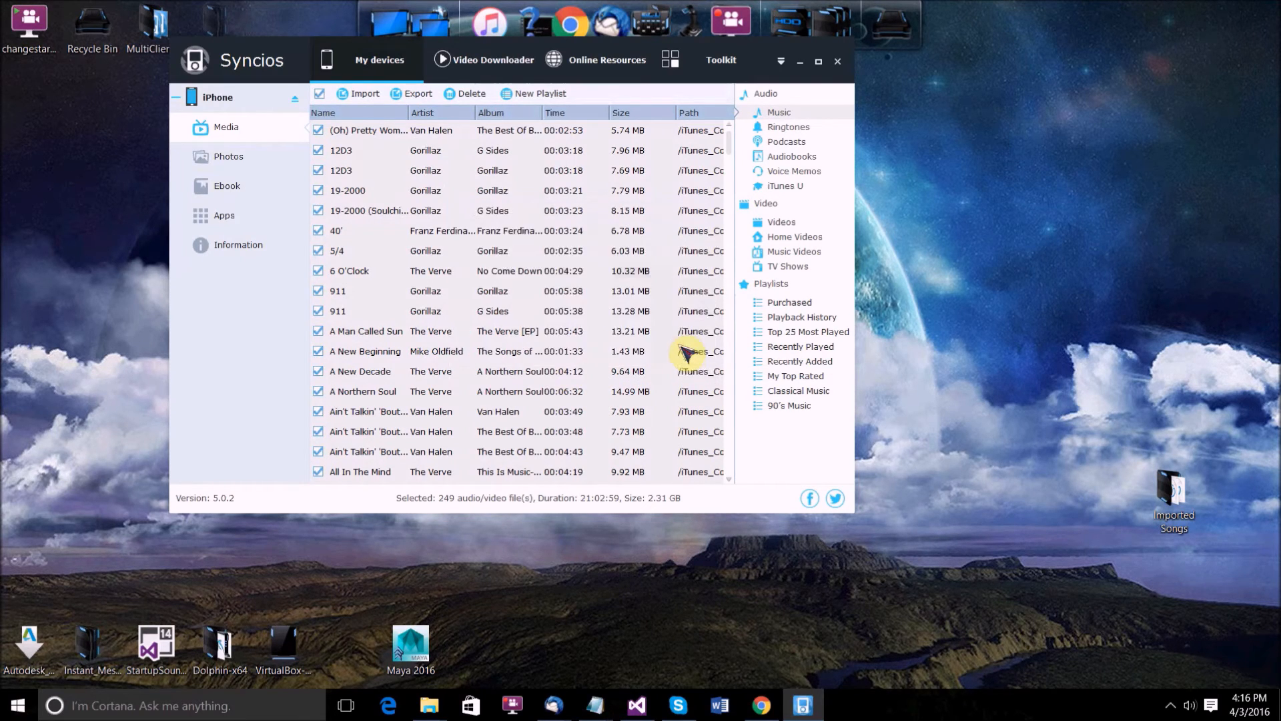
mouse_move(1160, 376)
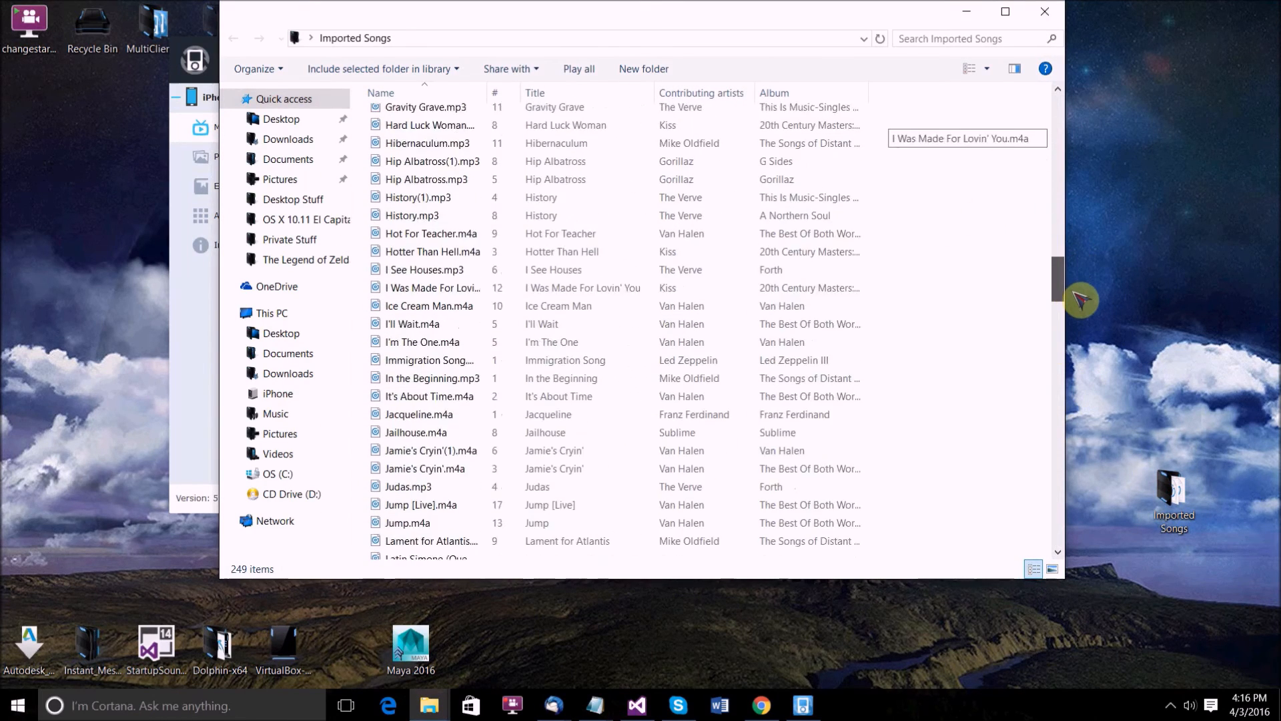
Browse the exported tracks, selecting Already There, April 29, 1992 (Miami) and Atomic Punk
scroll(down, 3)
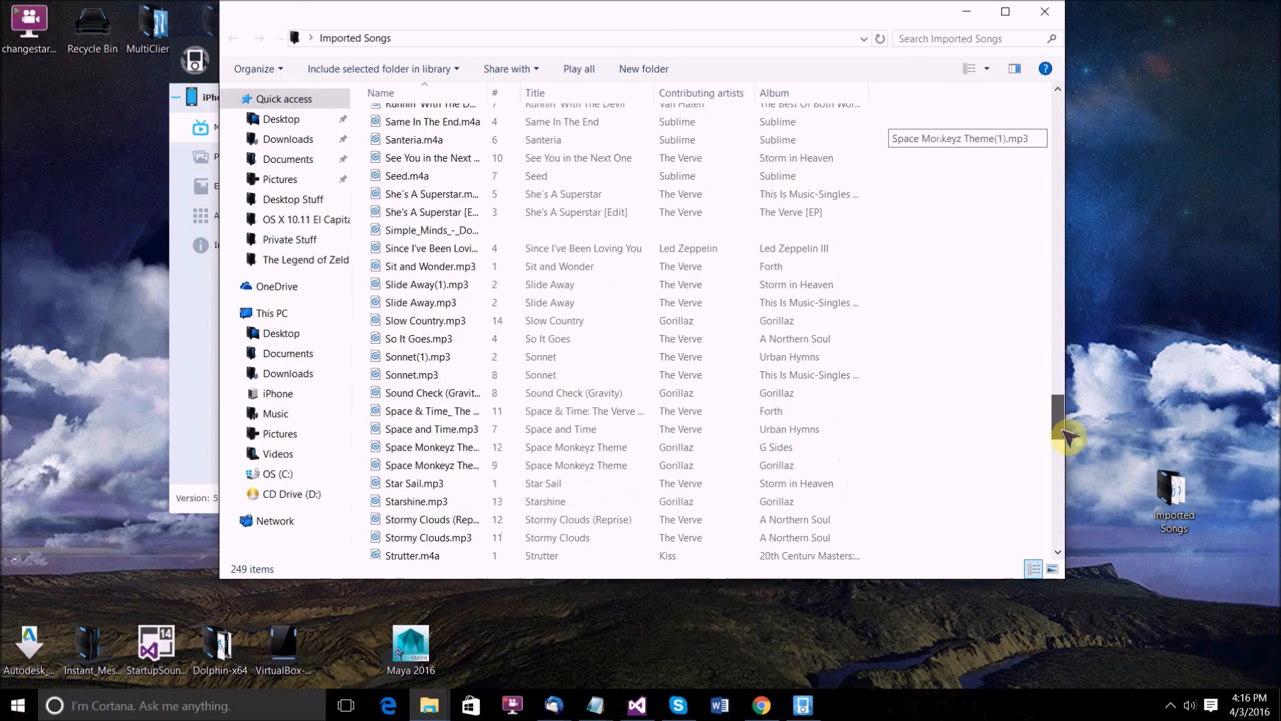
scroll(down, 3)
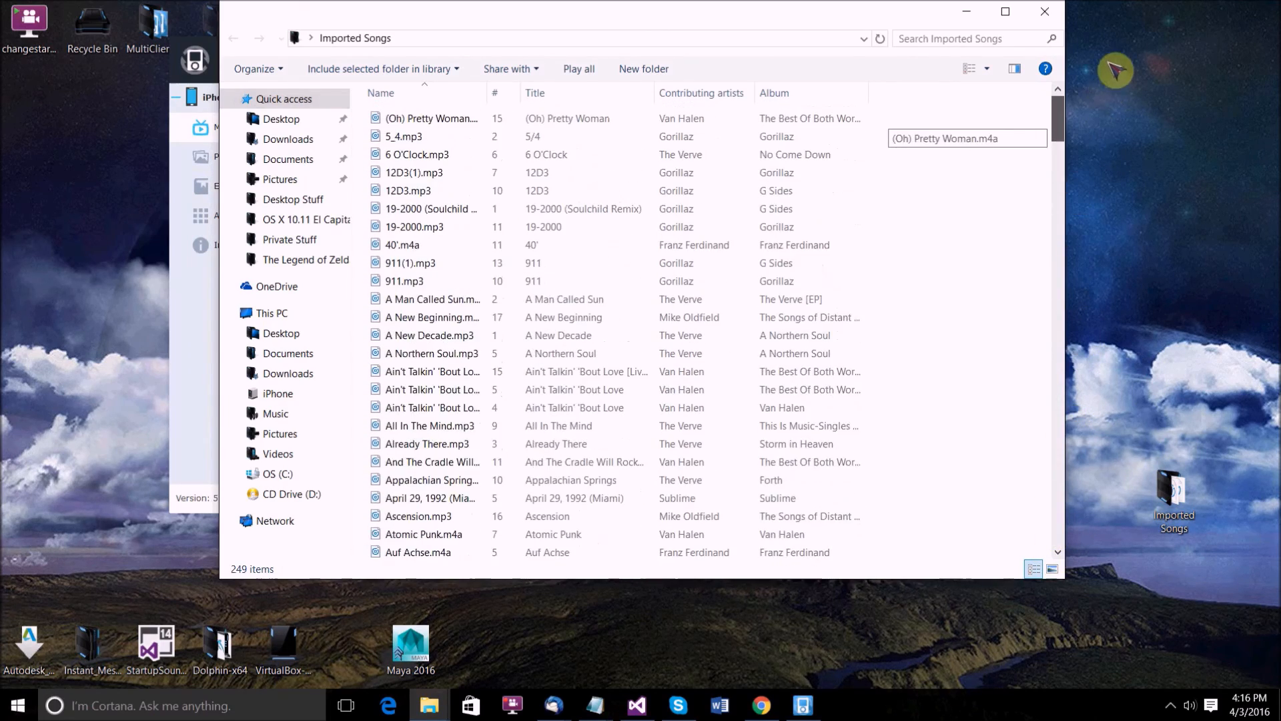
click(433, 281)
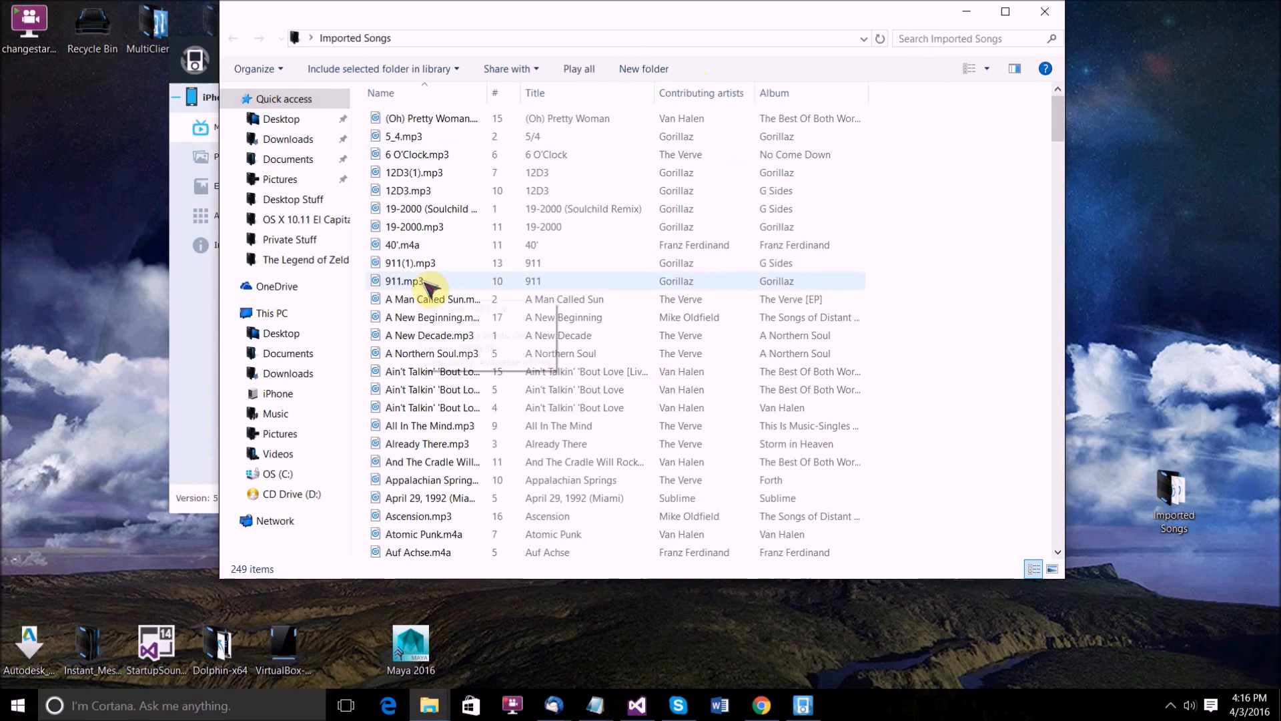
click(425, 444)
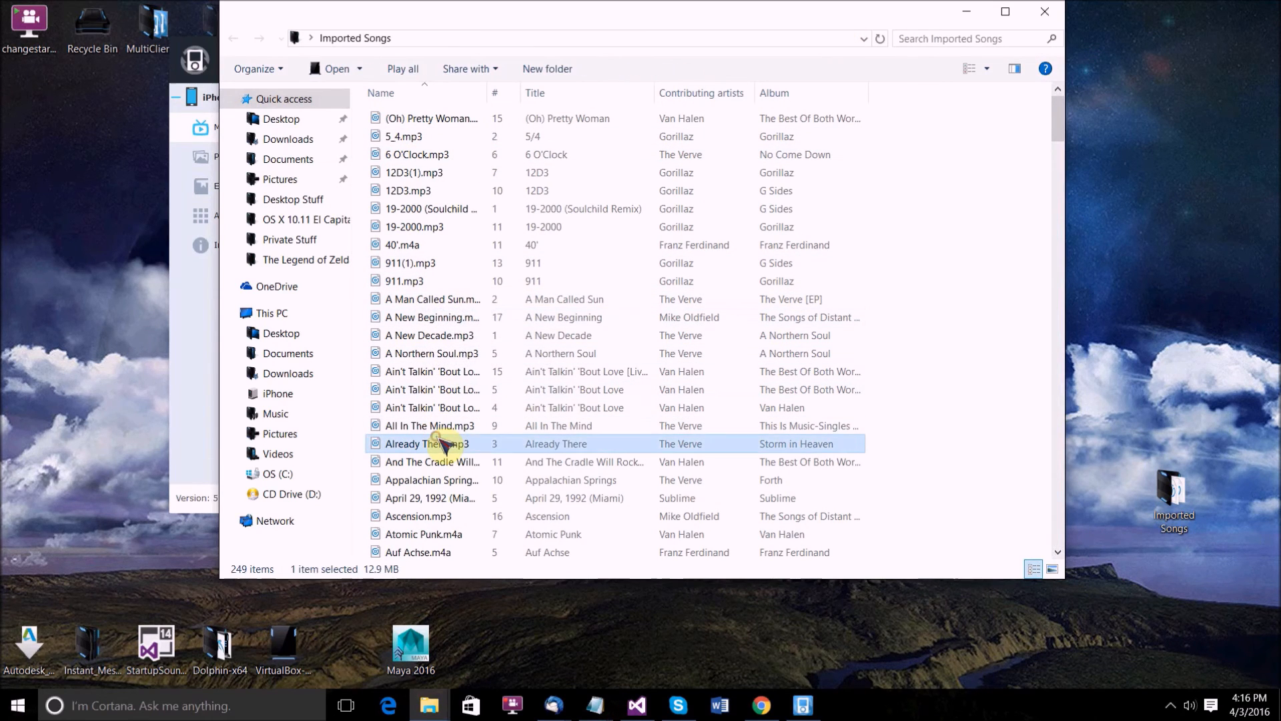
click(430, 498)
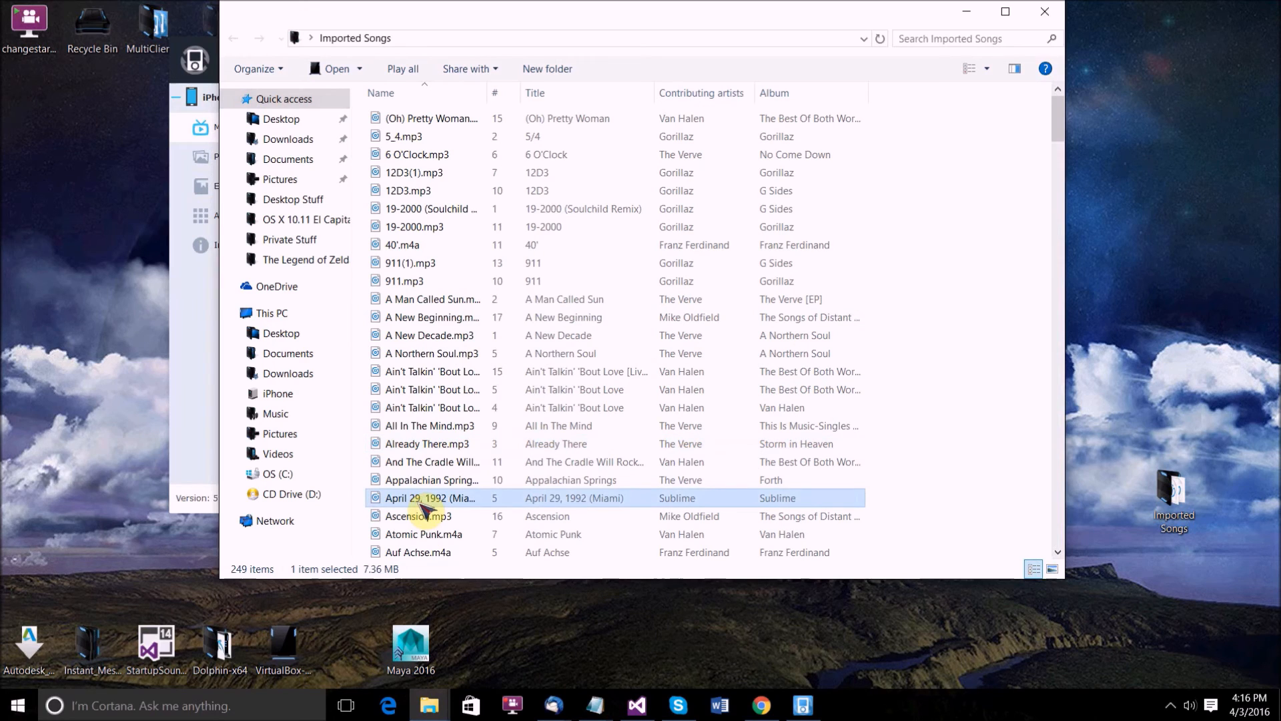
click(423, 533)
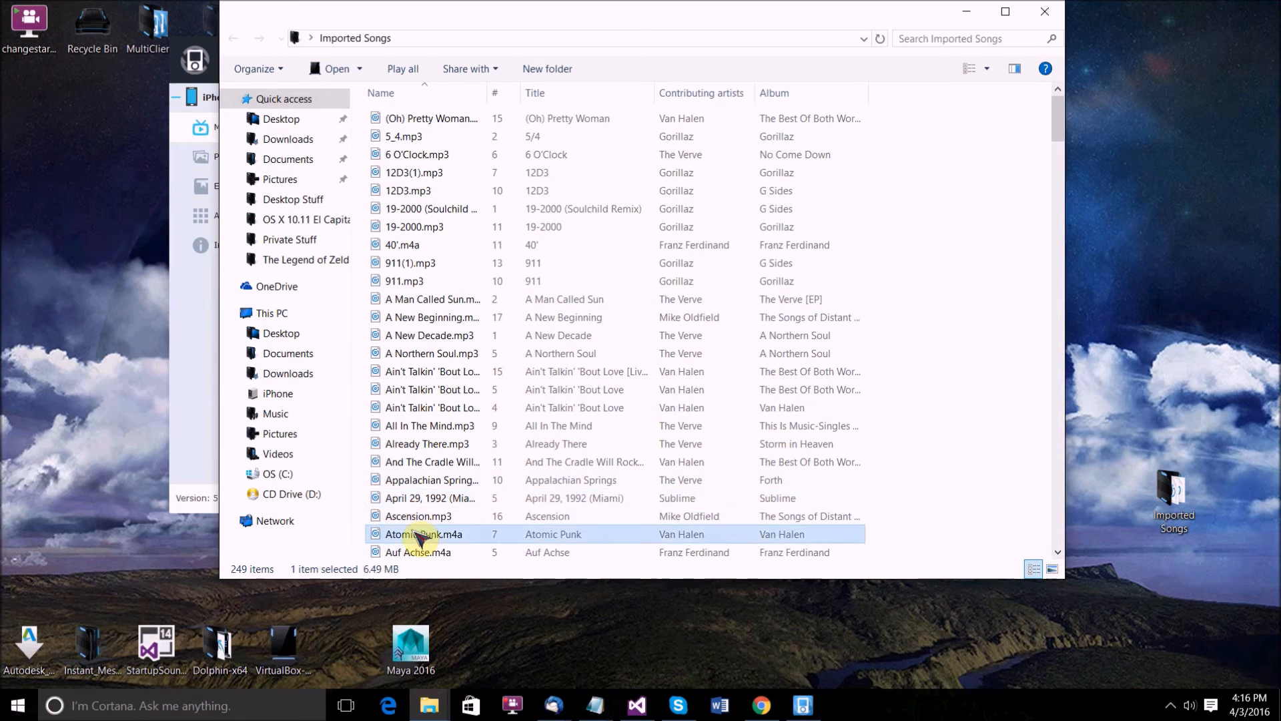
Play Atomic Punk.m4a in VLC media player via the Open with prompt
double_click(423, 534)
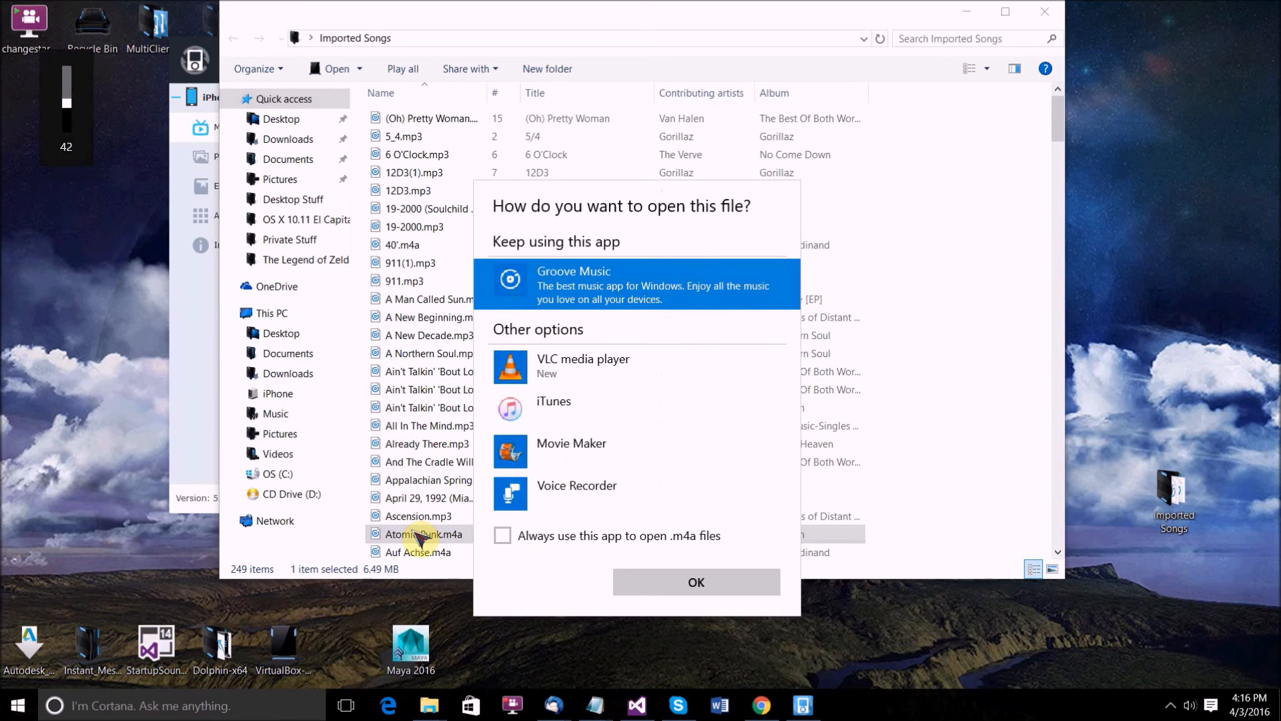
click(582, 366)
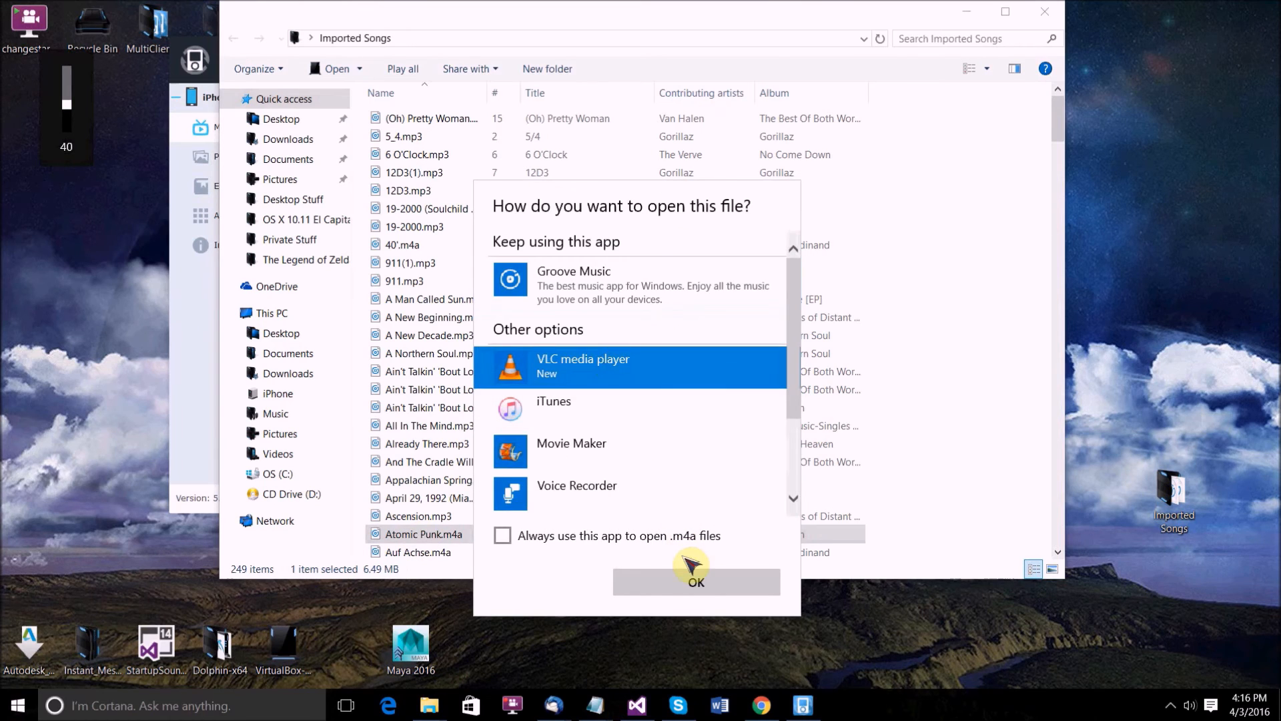
click(695, 582)
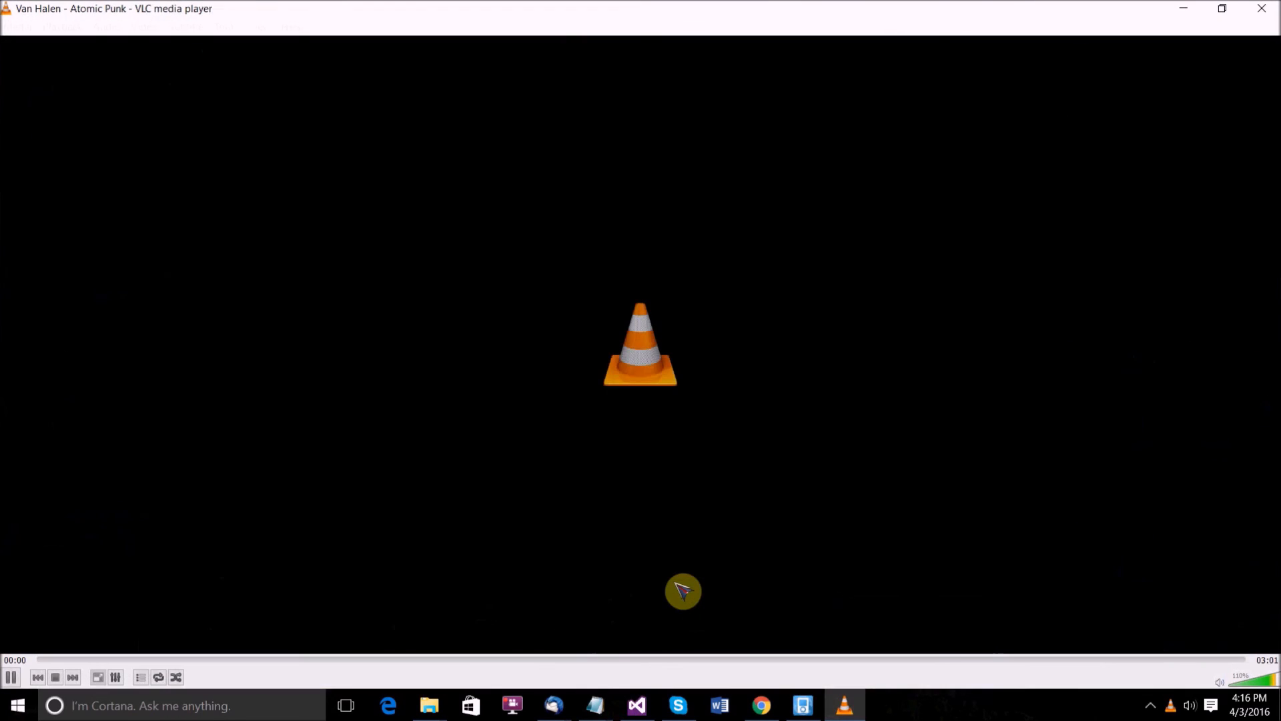